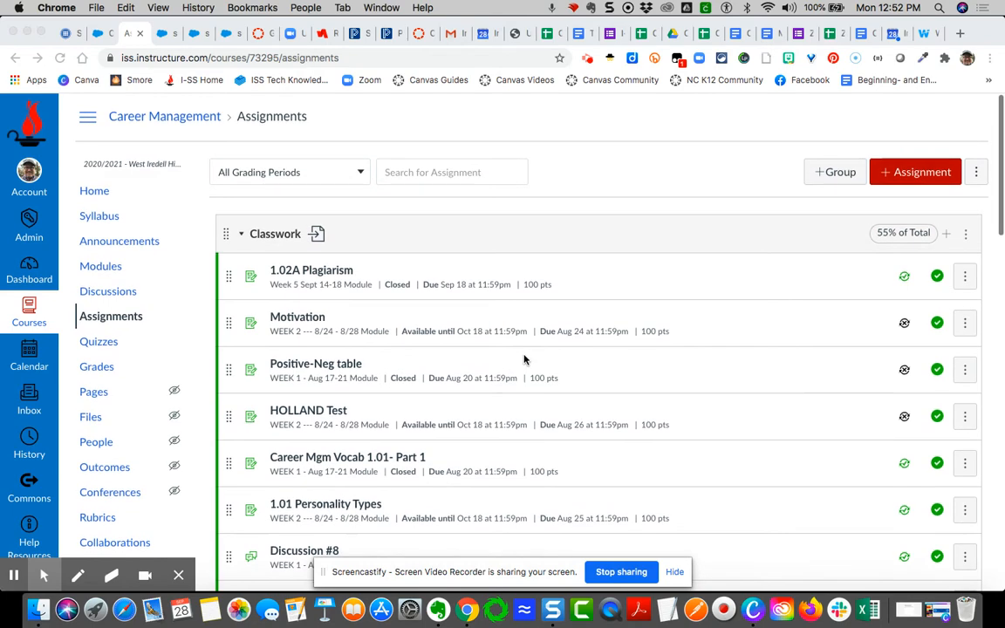
- Import assignment groups from the course options menu, dismiss the confirmation, and reload the assignments page
scroll(down, 3)
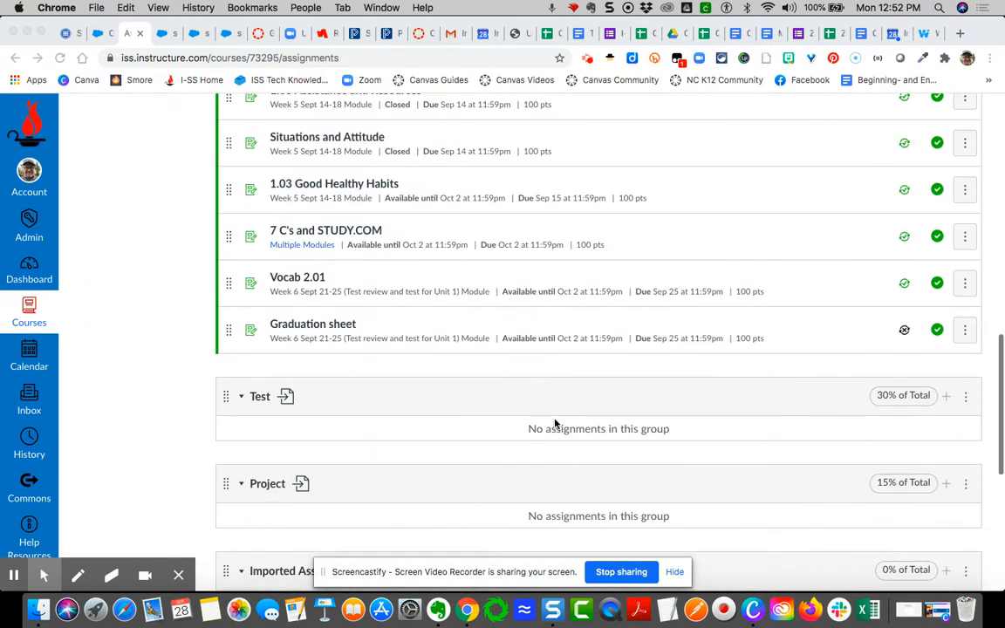
scroll(down, 3)
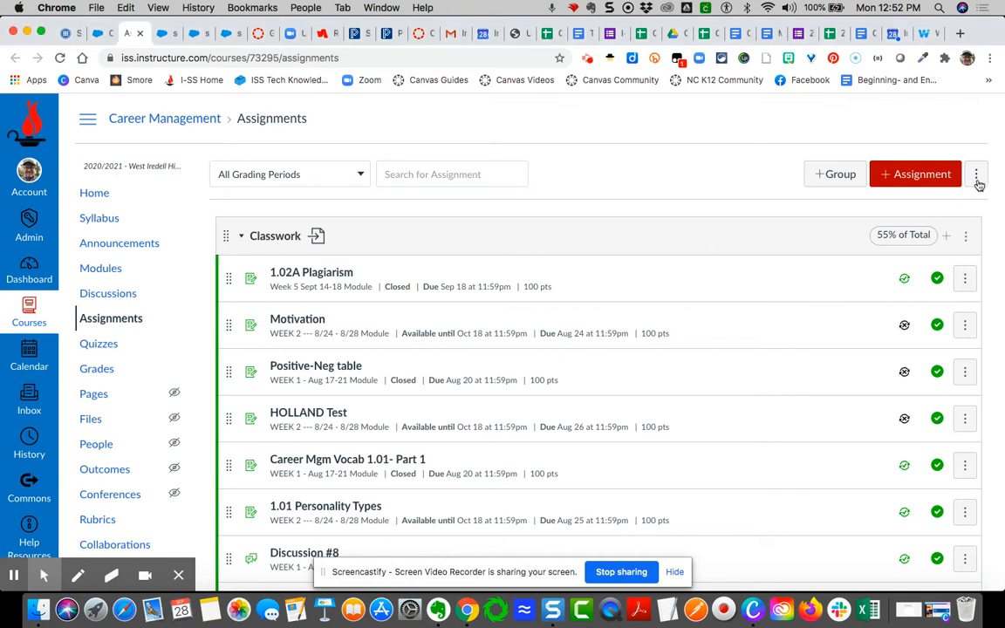
click(977, 174)
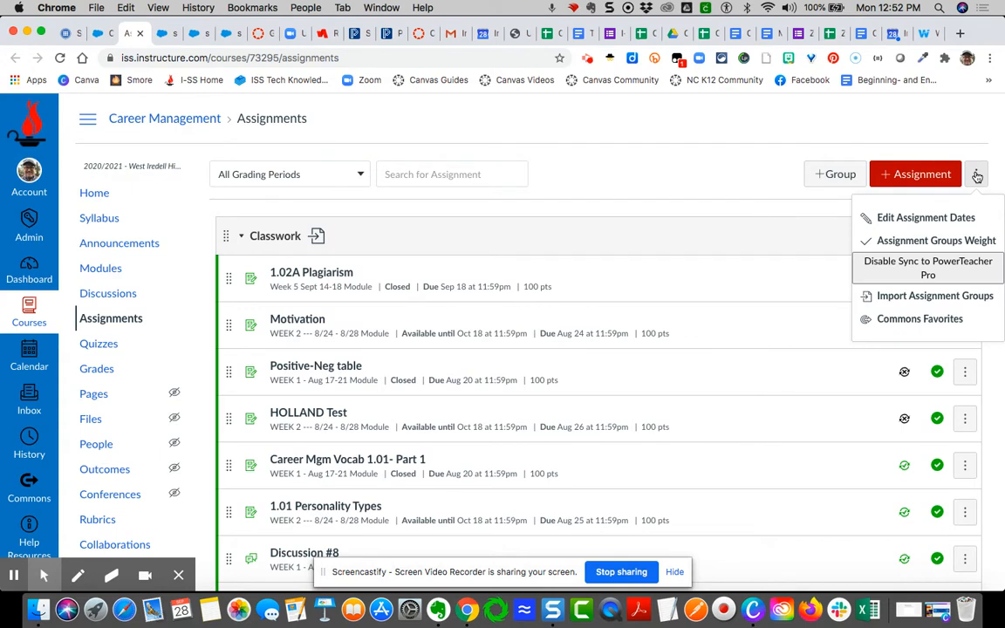
mouse_move(979, 175)
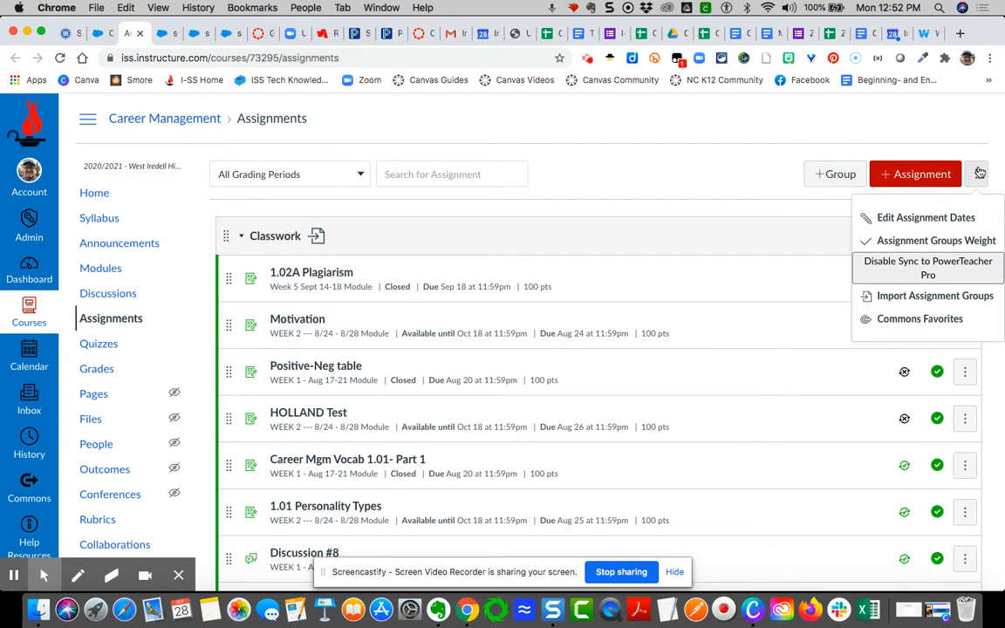
mouse_move(927, 296)
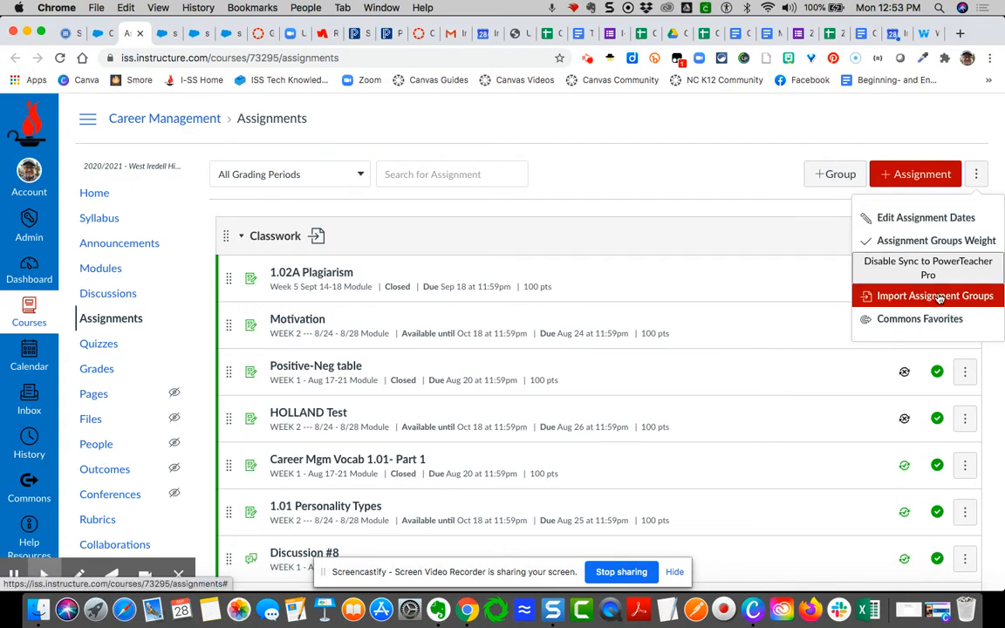
click(930, 296)
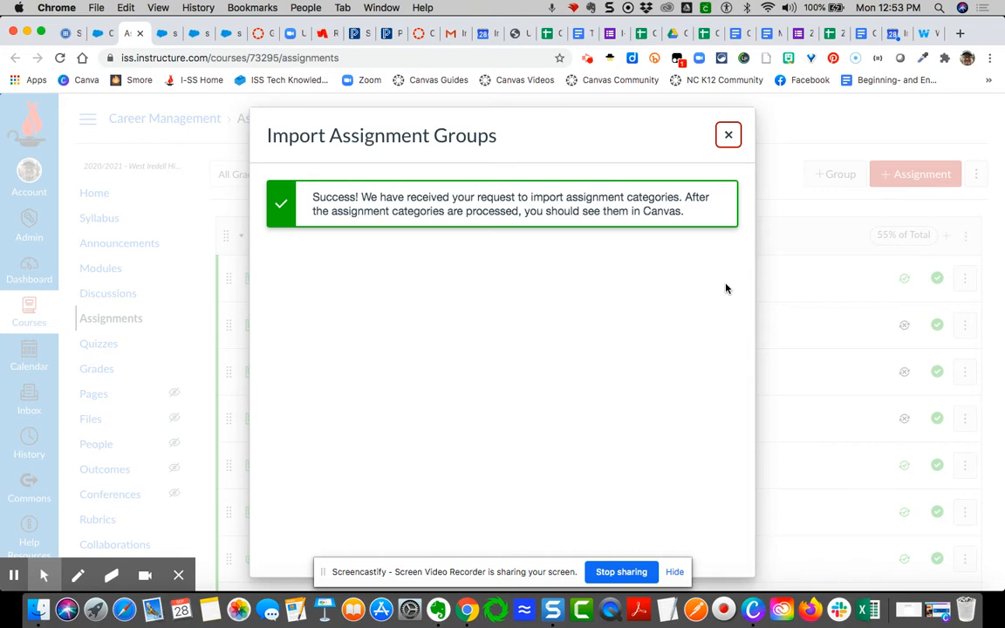
mouse_move(614, 451)
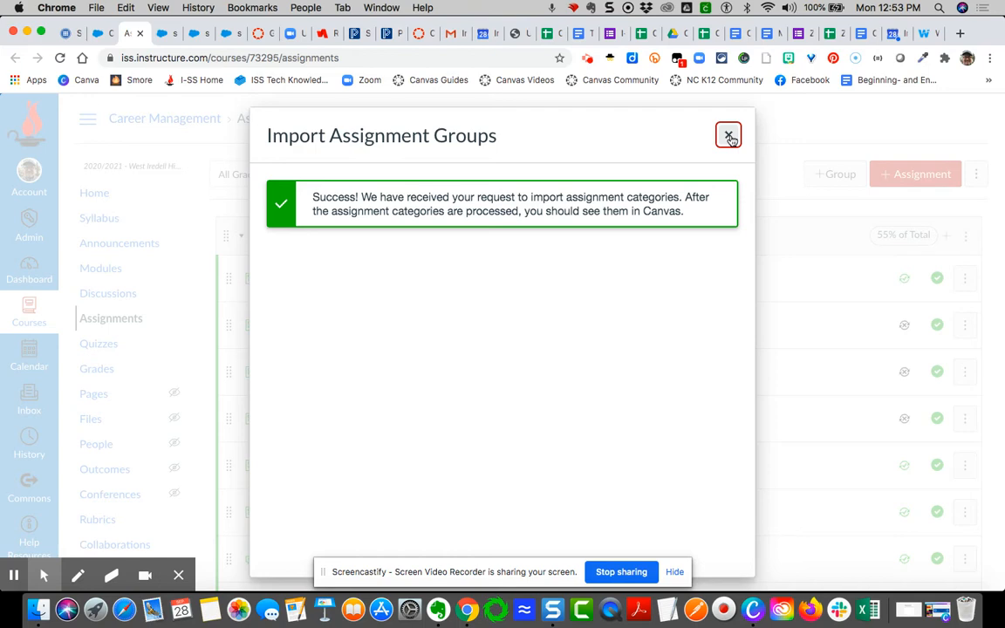
click(729, 137)
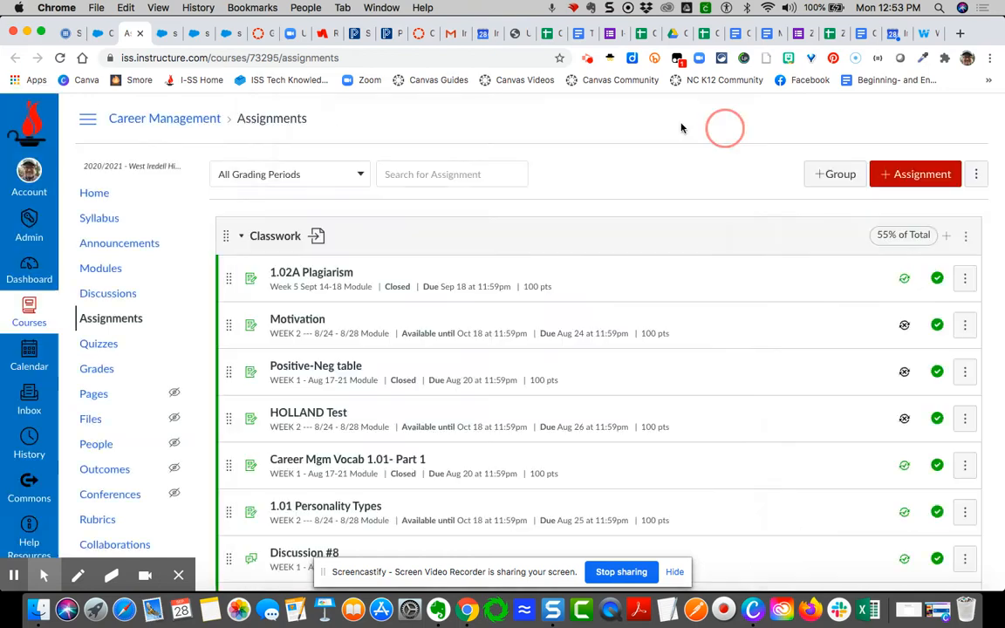
click(59, 58)
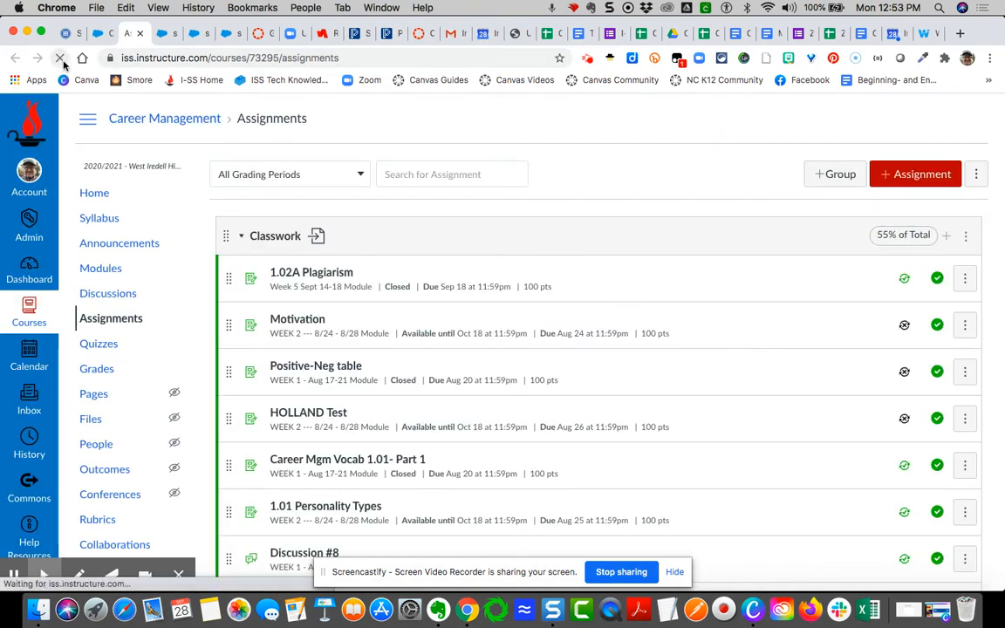
click(61, 57)
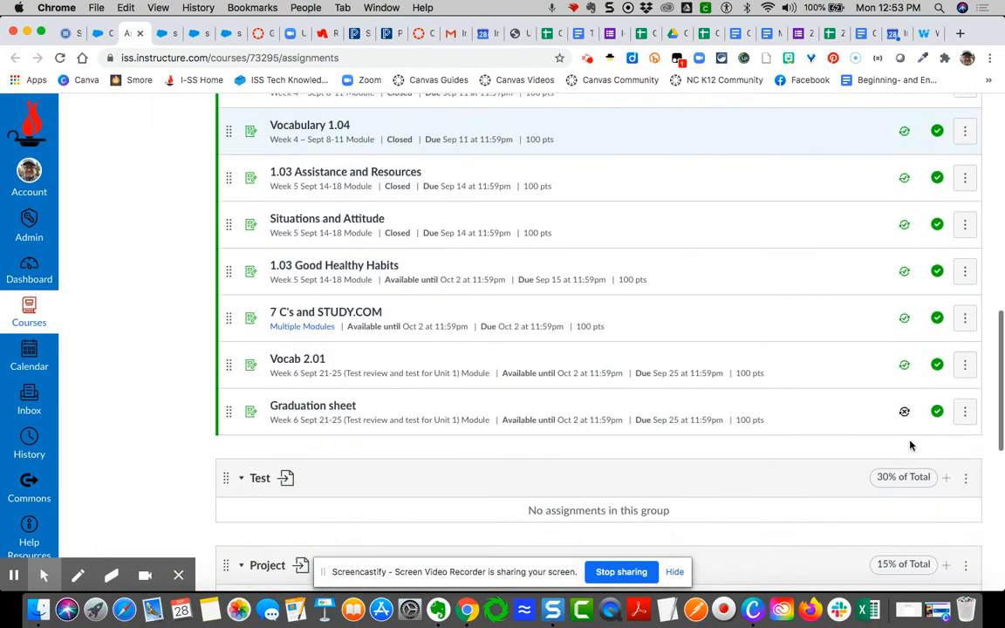
scroll(down, 3)
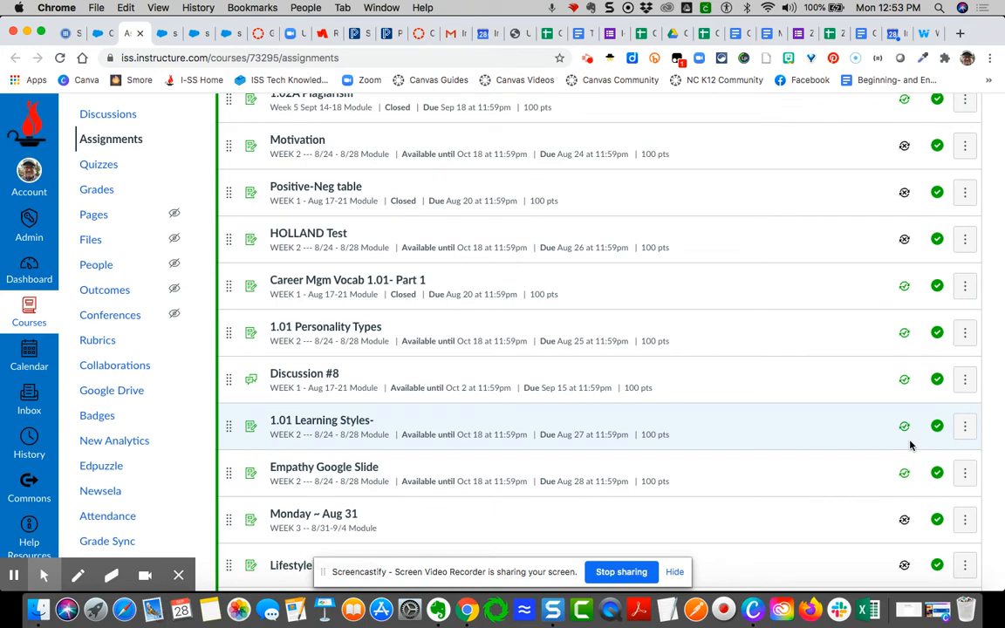
scroll(down, 3)
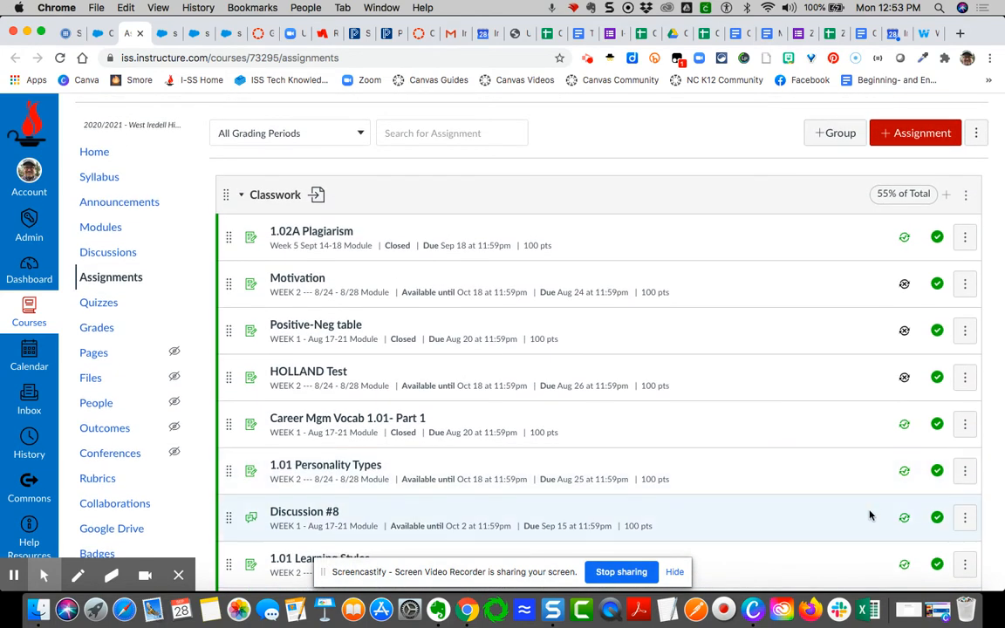
scroll(down, 3)
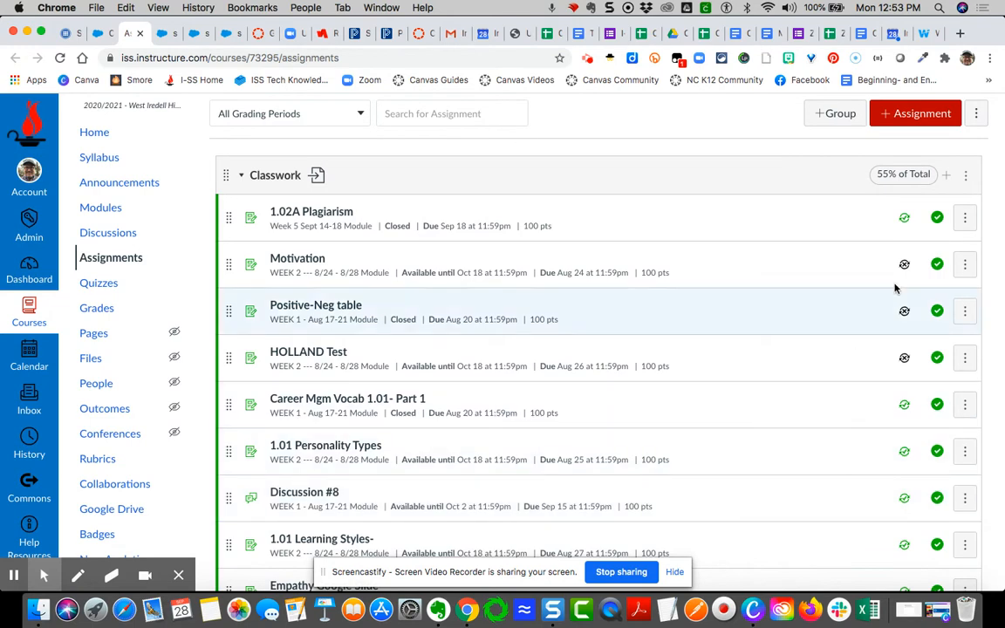
mouse_move(905, 264)
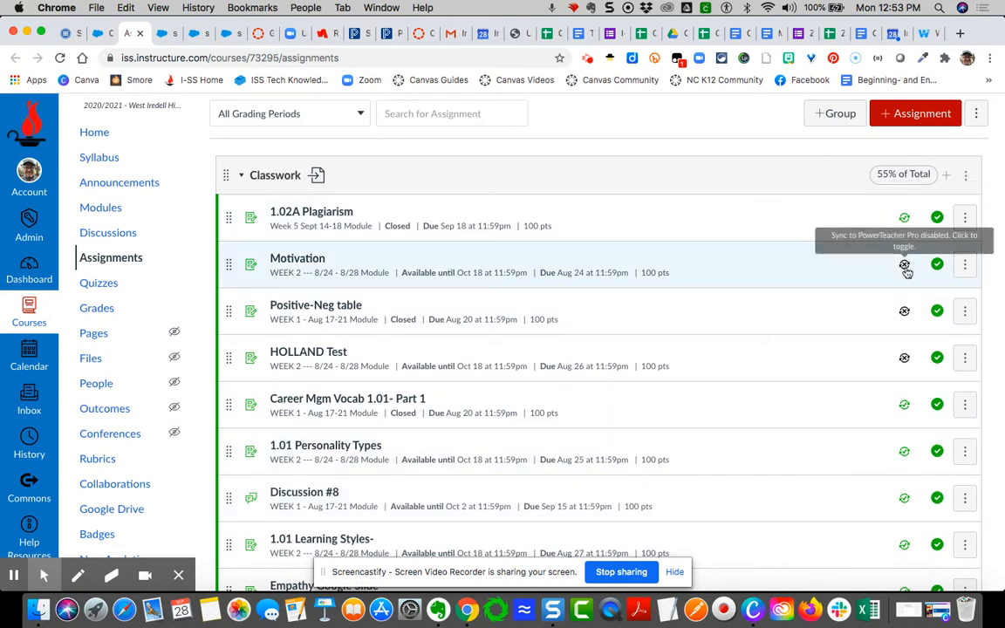
scroll(down, 3)
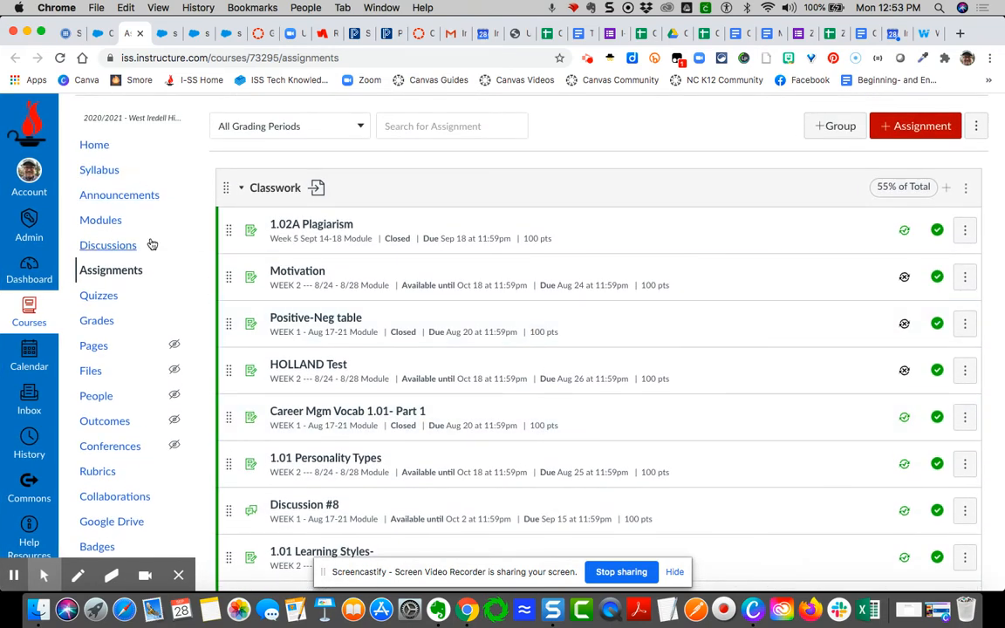
scroll(down, 3)
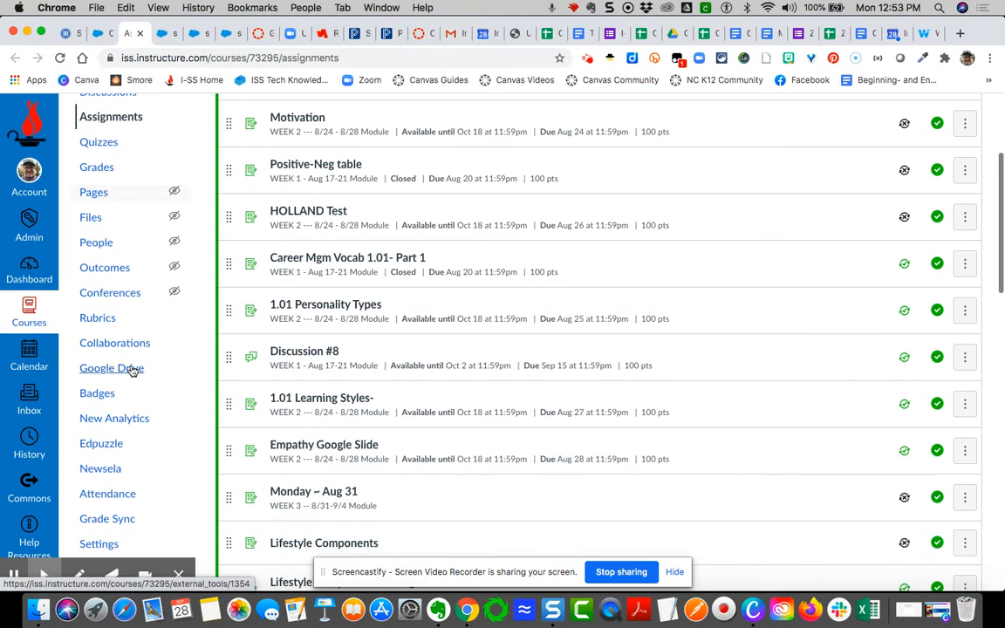
scroll(down, 3)
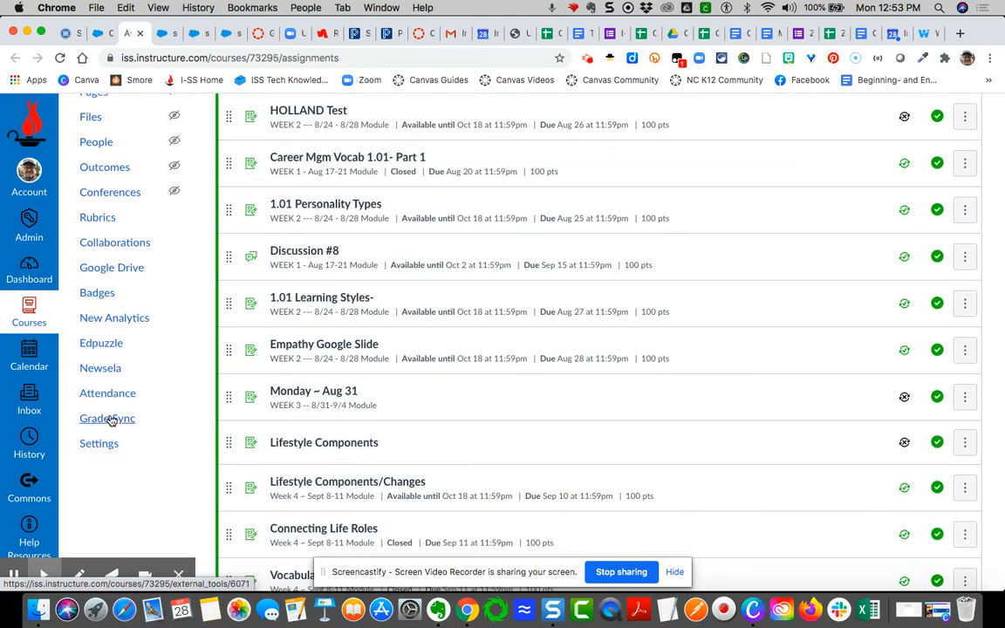
- Open Grade Sync's Settings and request a Remaster Grade Passback
click(107, 418)
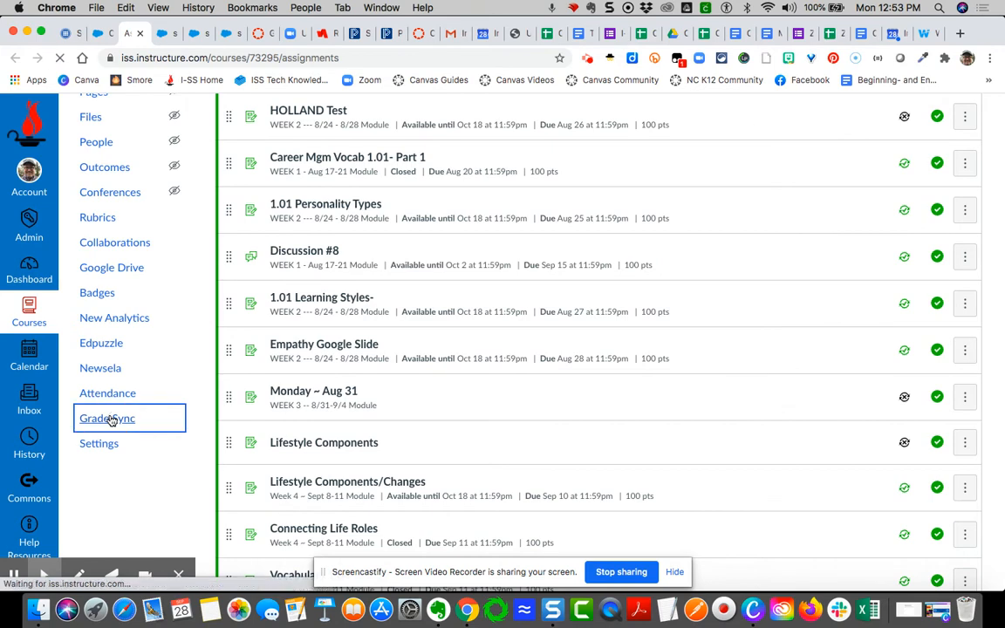
click(108, 418)
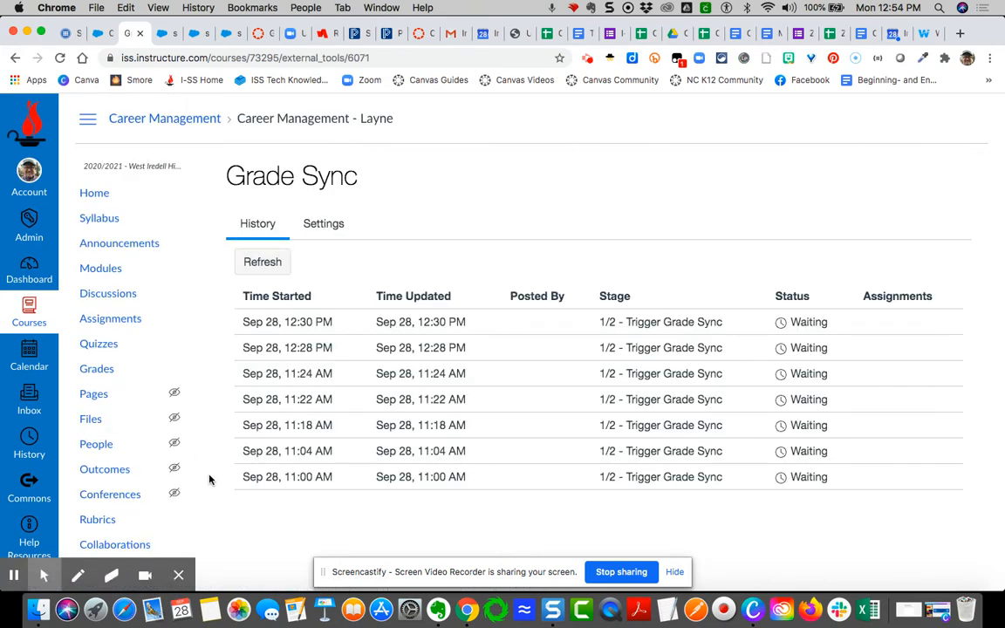
mouse_move(270, 336)
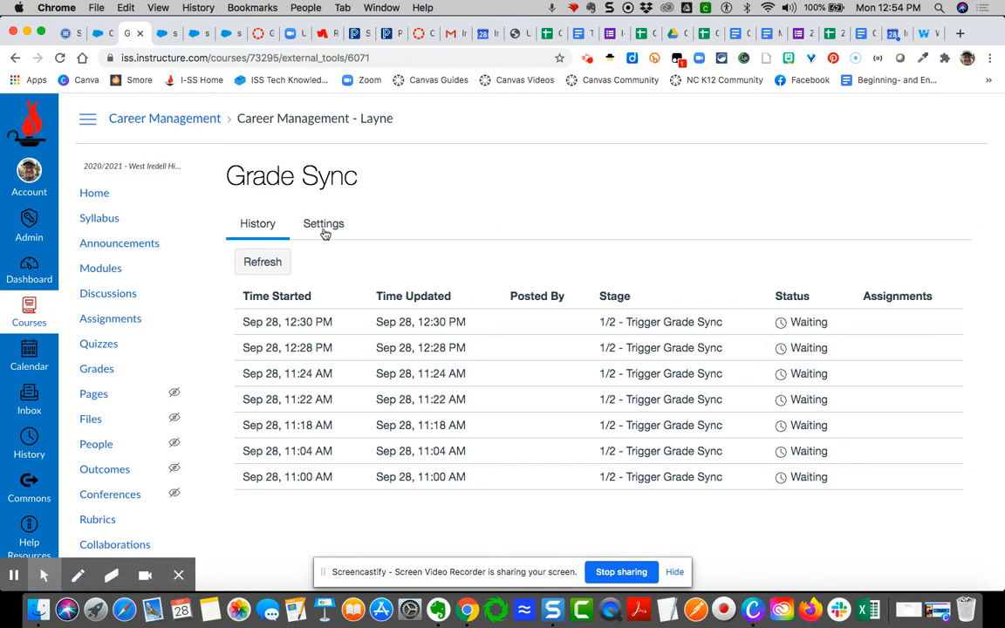
click(323, 223)
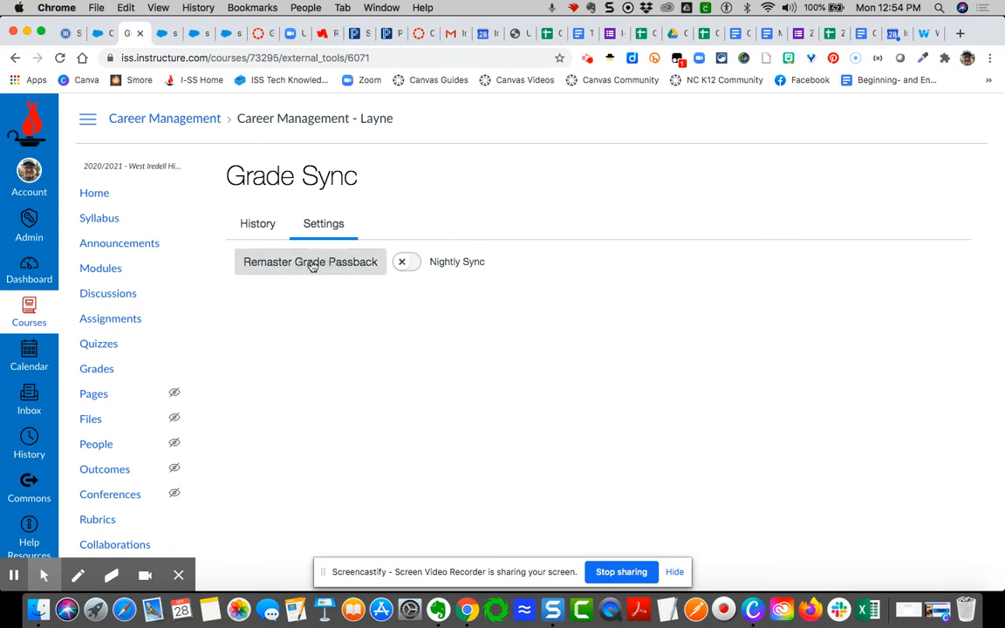
mouse_move(335, 262)
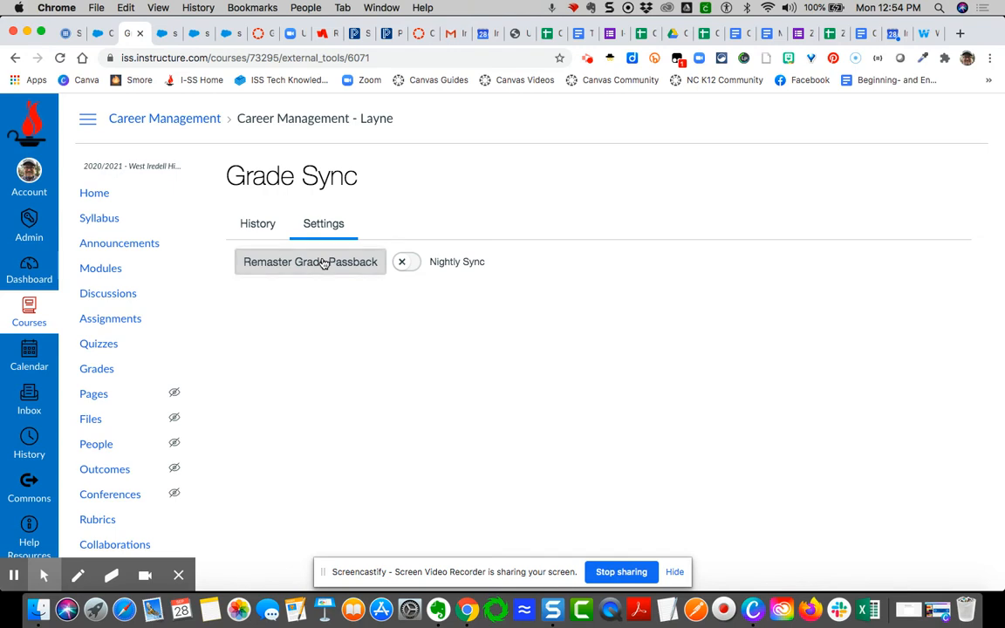
click(310, 261)
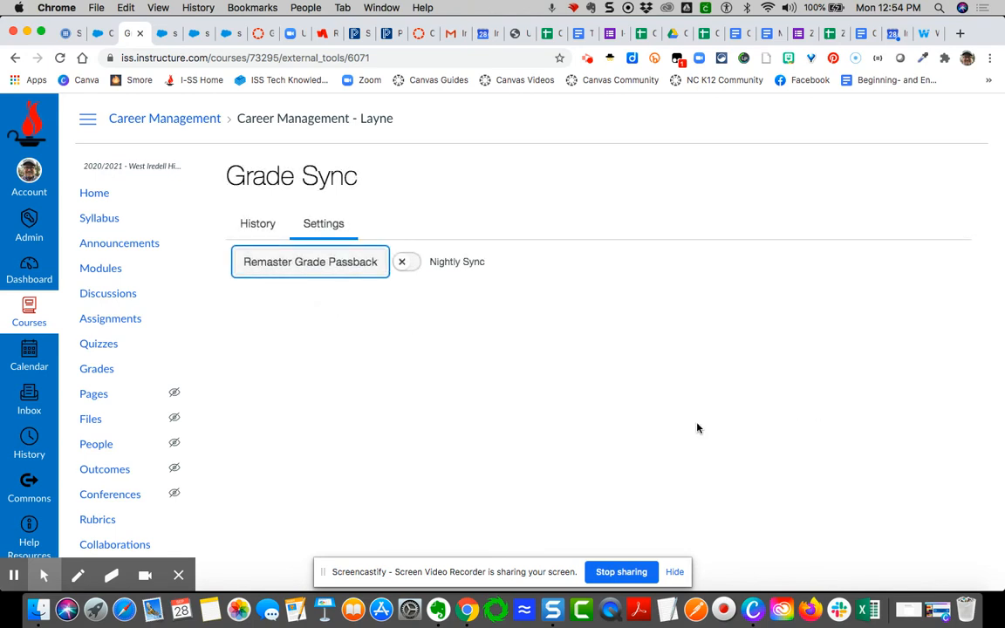
- Refresh Grade Sync History to show the new 12:54 PM Waiting trigger entry
click(257, 224)
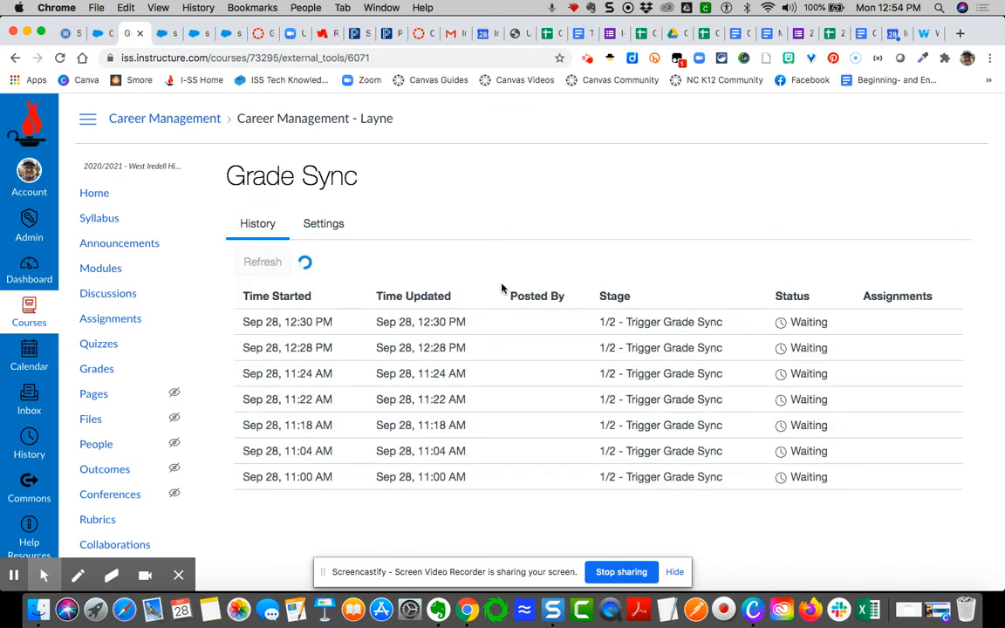
click(262, 262)
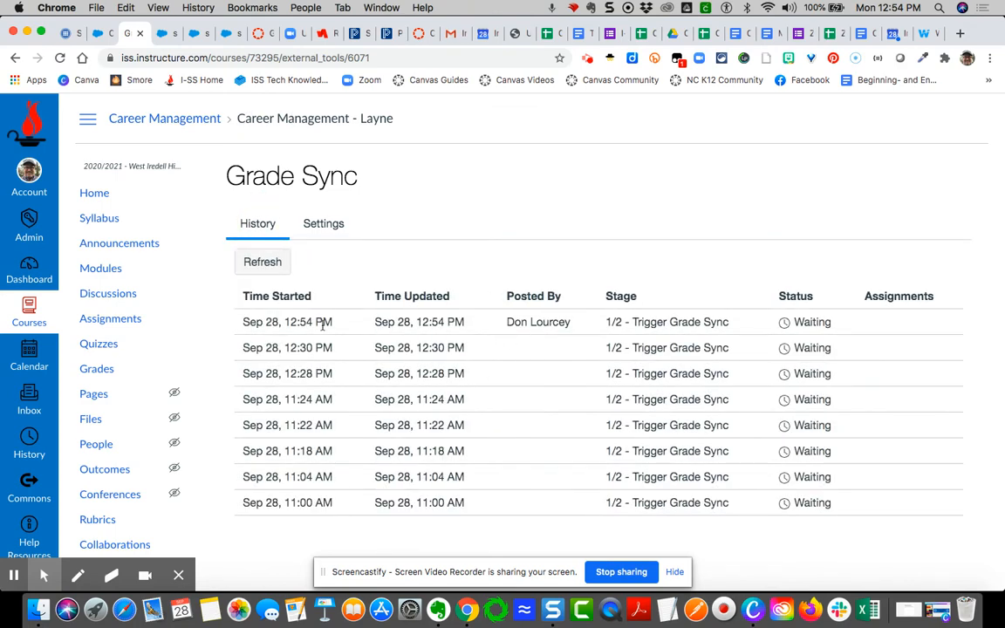
mouse_move(801, 323)
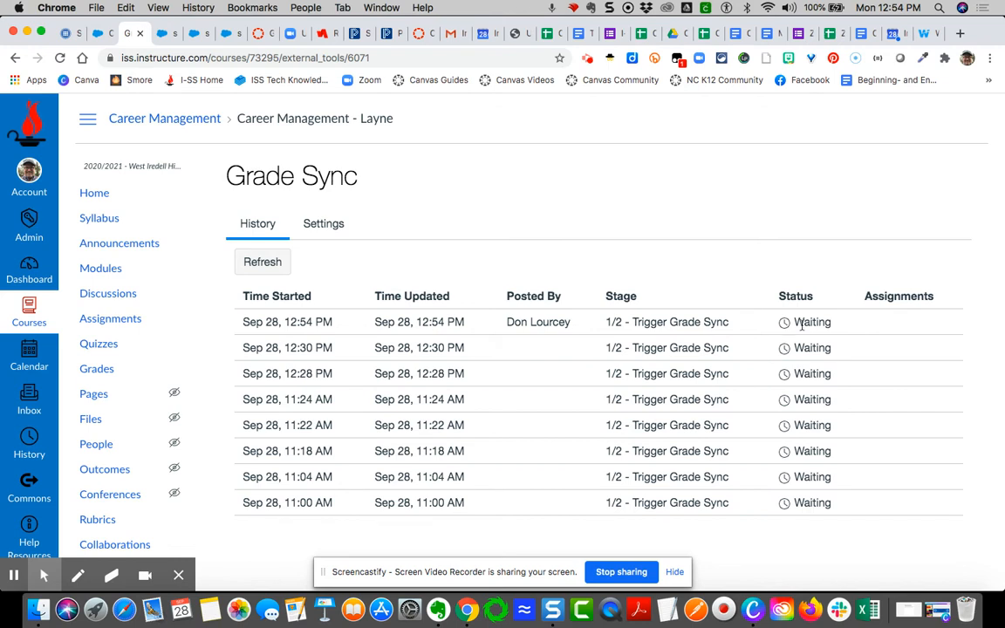
mouse_move(827, 493)
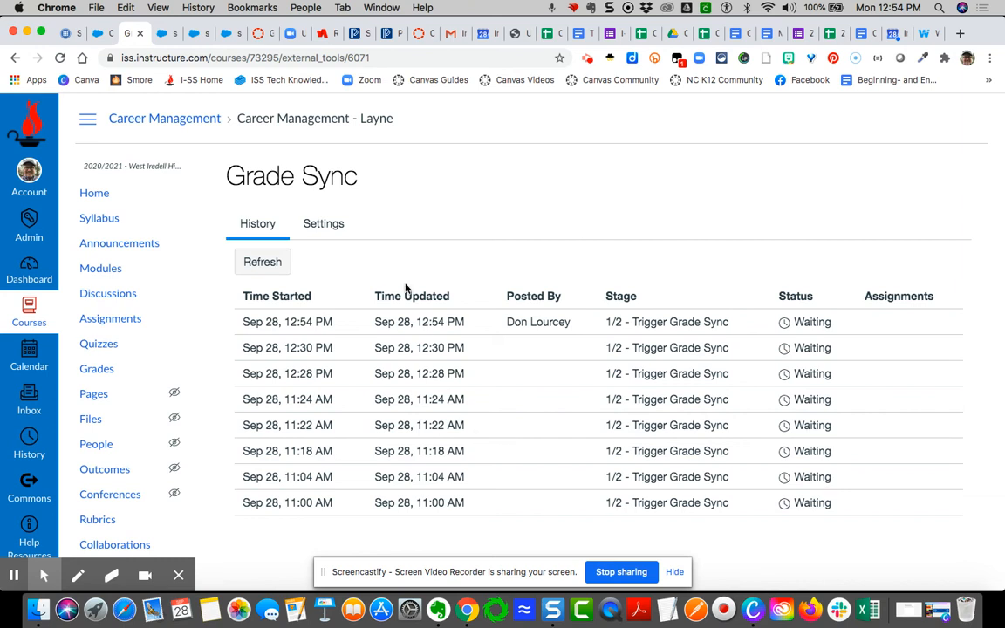
mouse_move(543, 478)
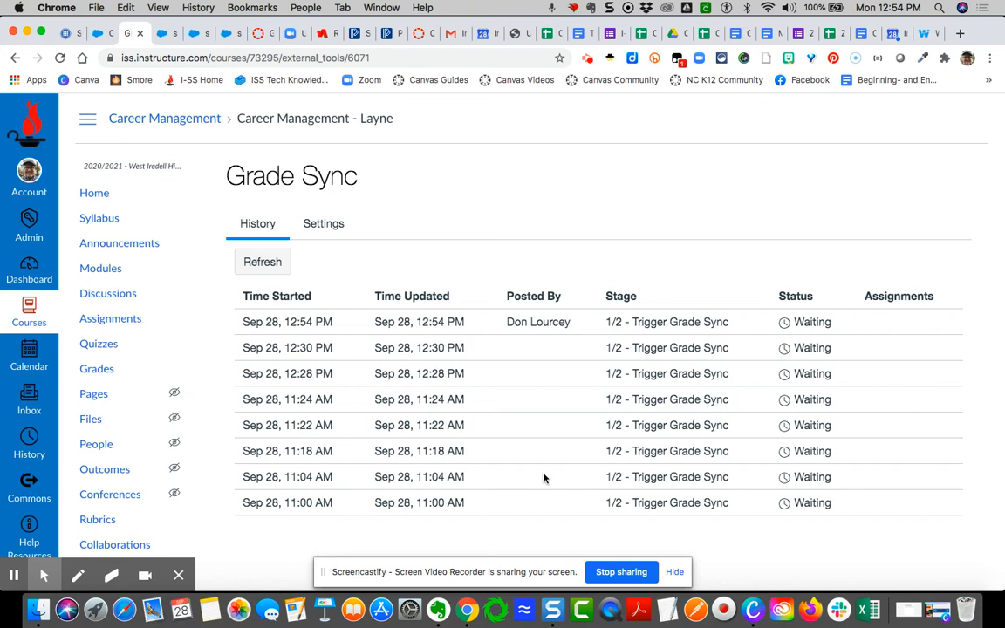
mouse_move(753, 355)
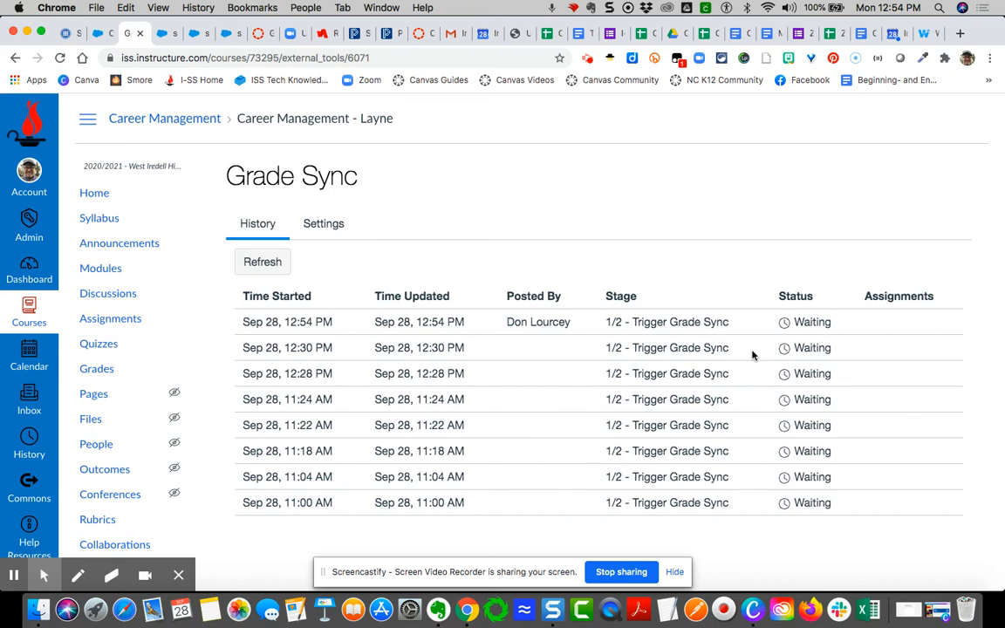
mouse_move(818, 369)
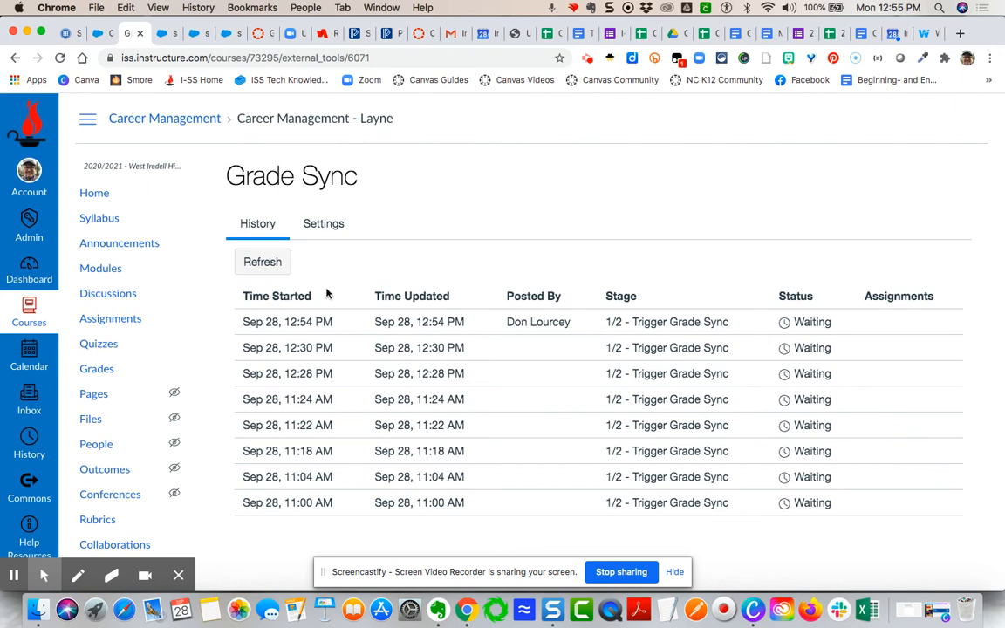
mouse_move(365, 414)
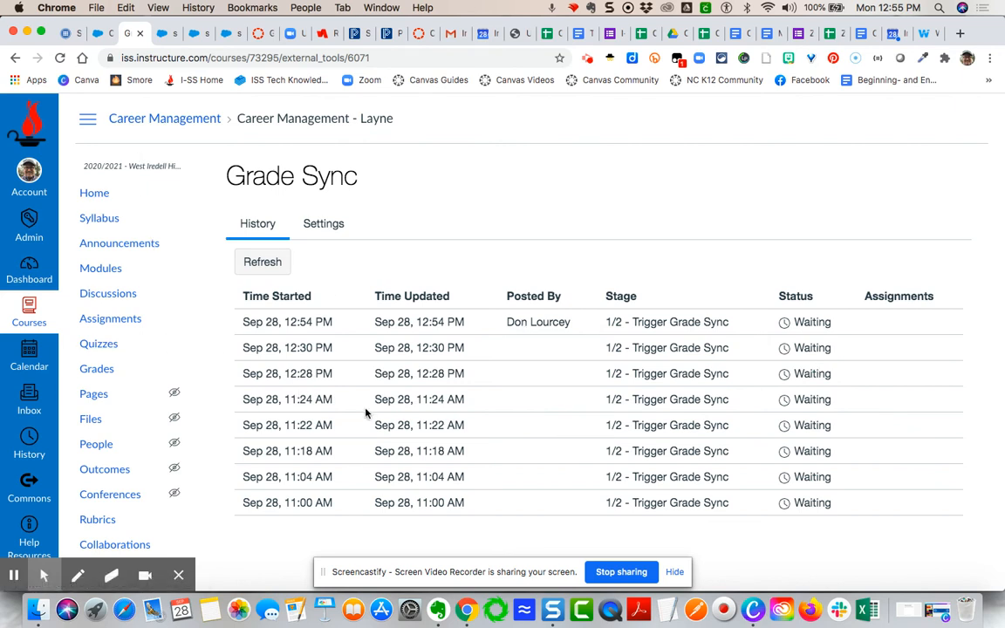
mouse_move(653, 430)
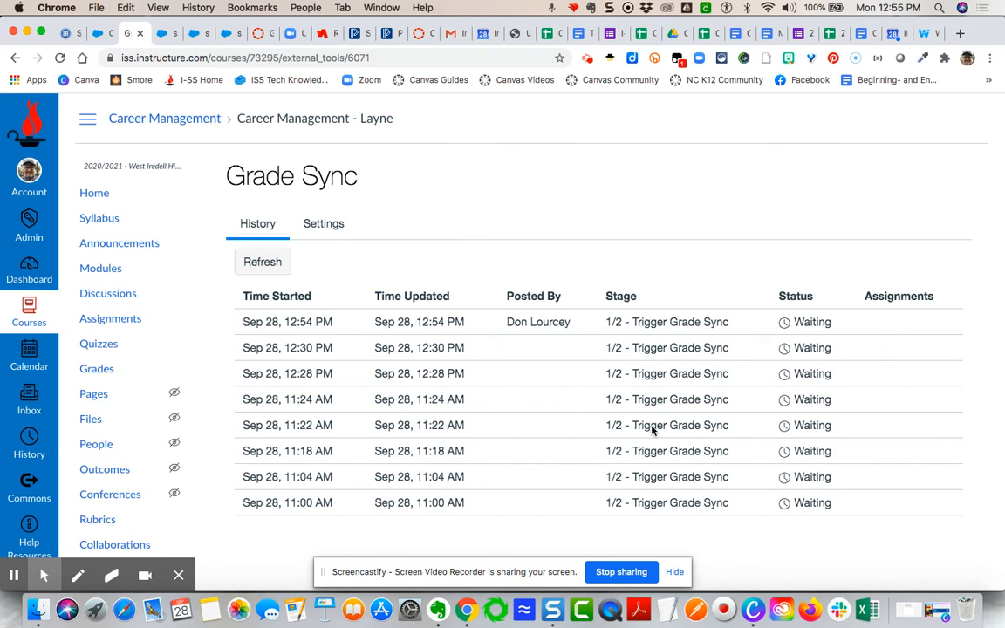
mouse_move(538, 435)
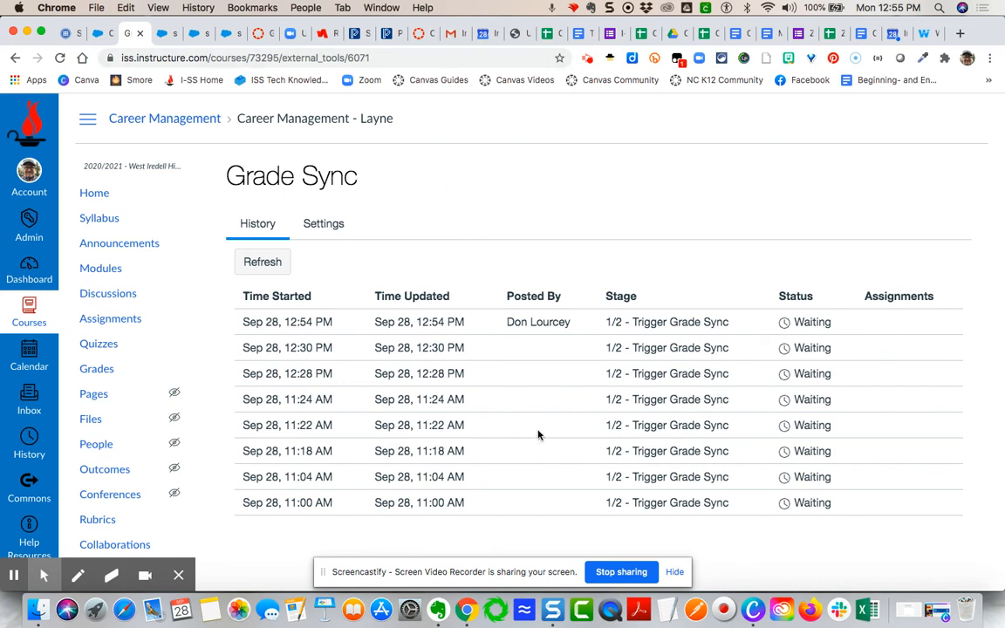
mouse_move(498, 523)
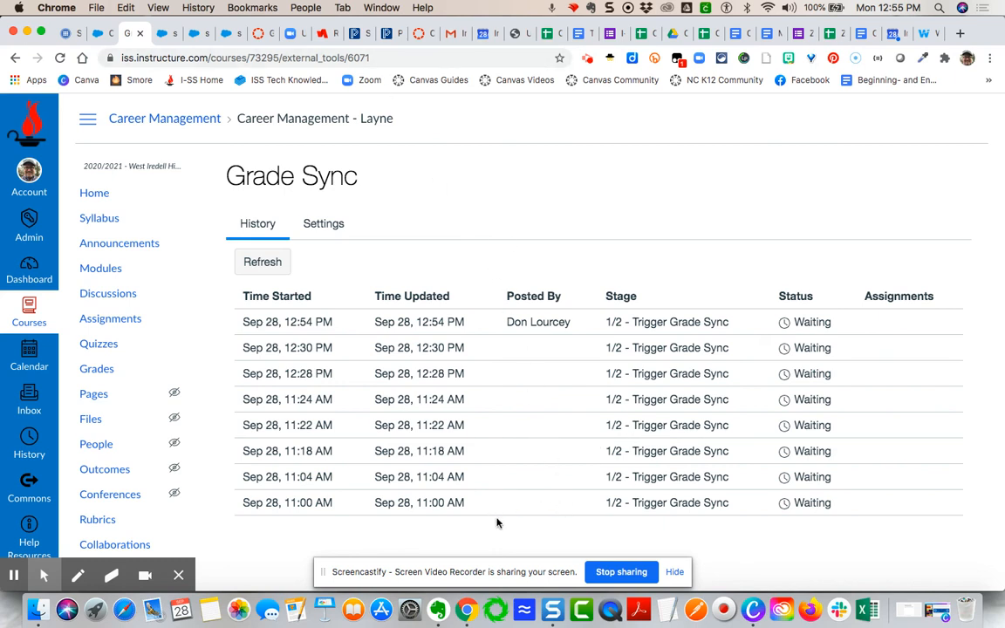